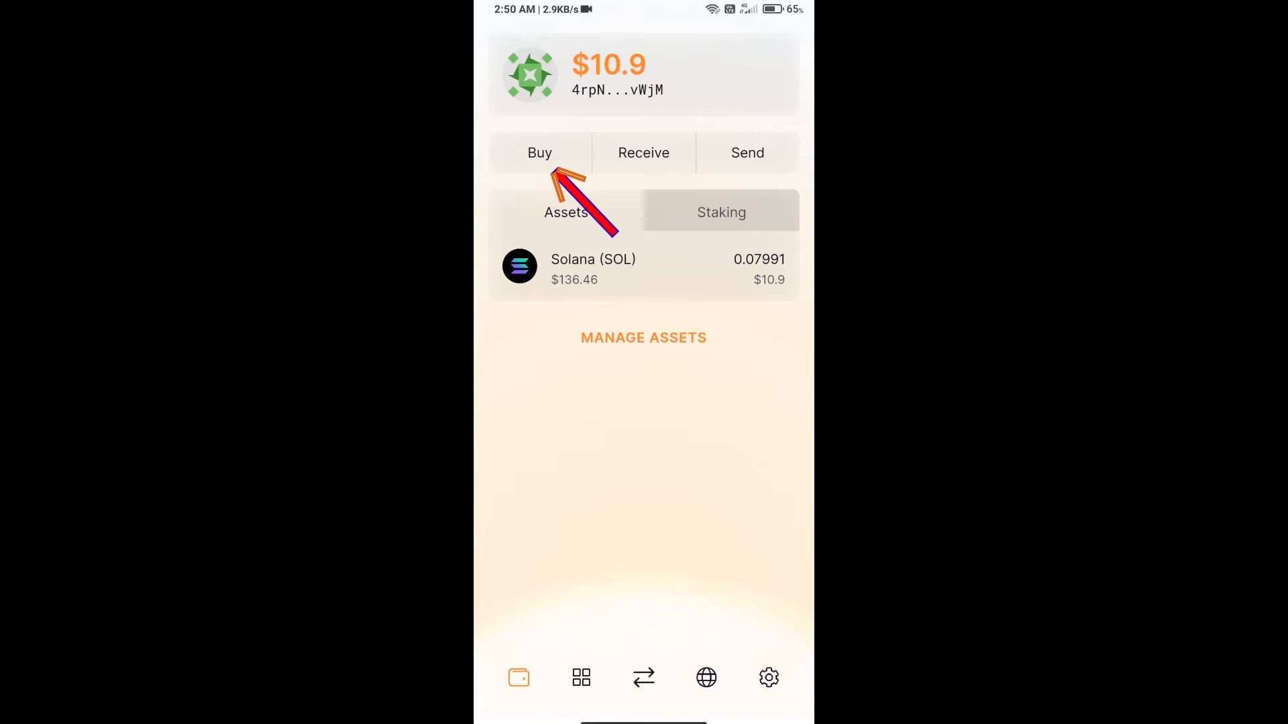
# Preview buying SOL and the wallet's SOL receiving address, then close both pages without buying.
pyautogui.click(539, 153)
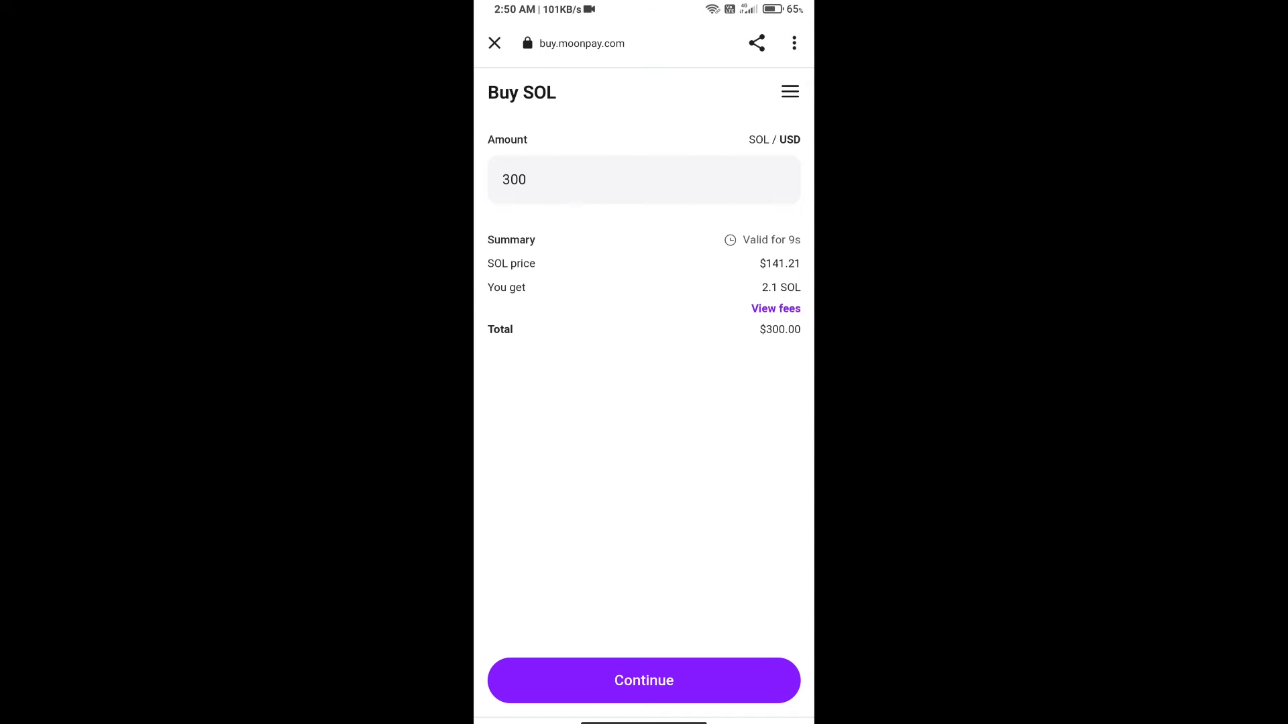
pyautogui.click(643, 179)
pyautogui.write('50')
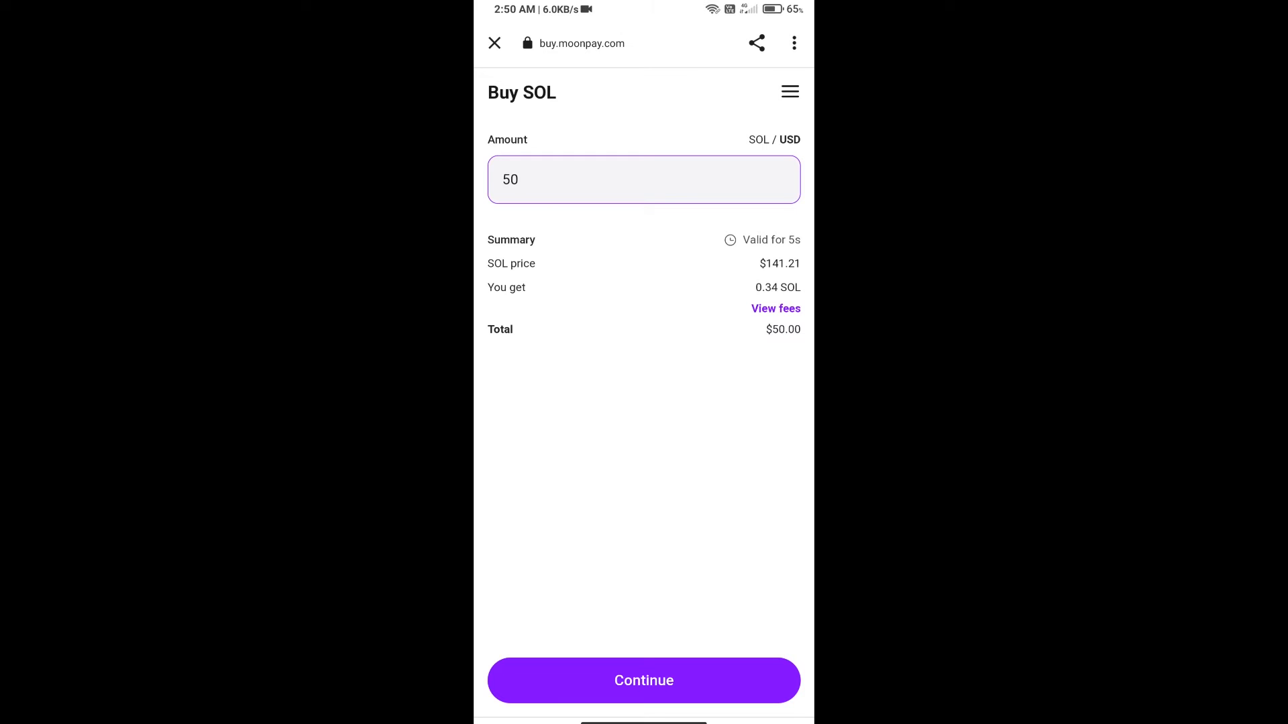
pyautogui.click(494, 43)
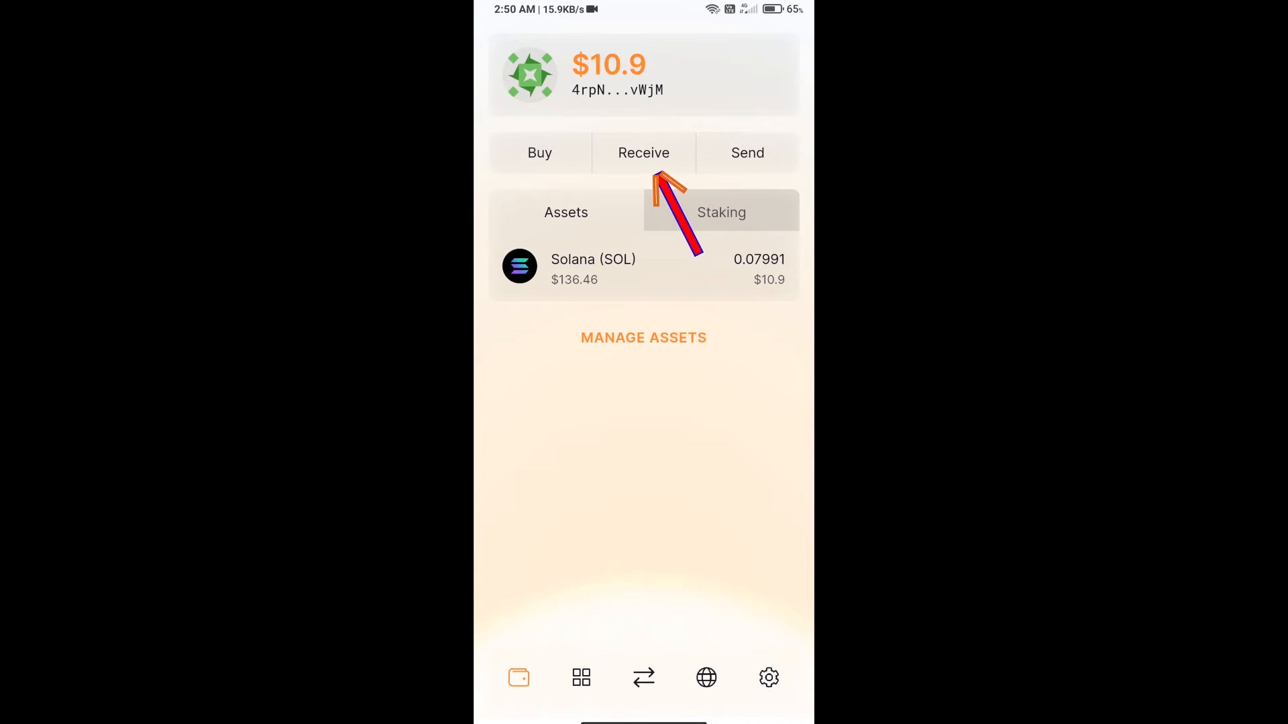
pyautogui.click(643, 153)
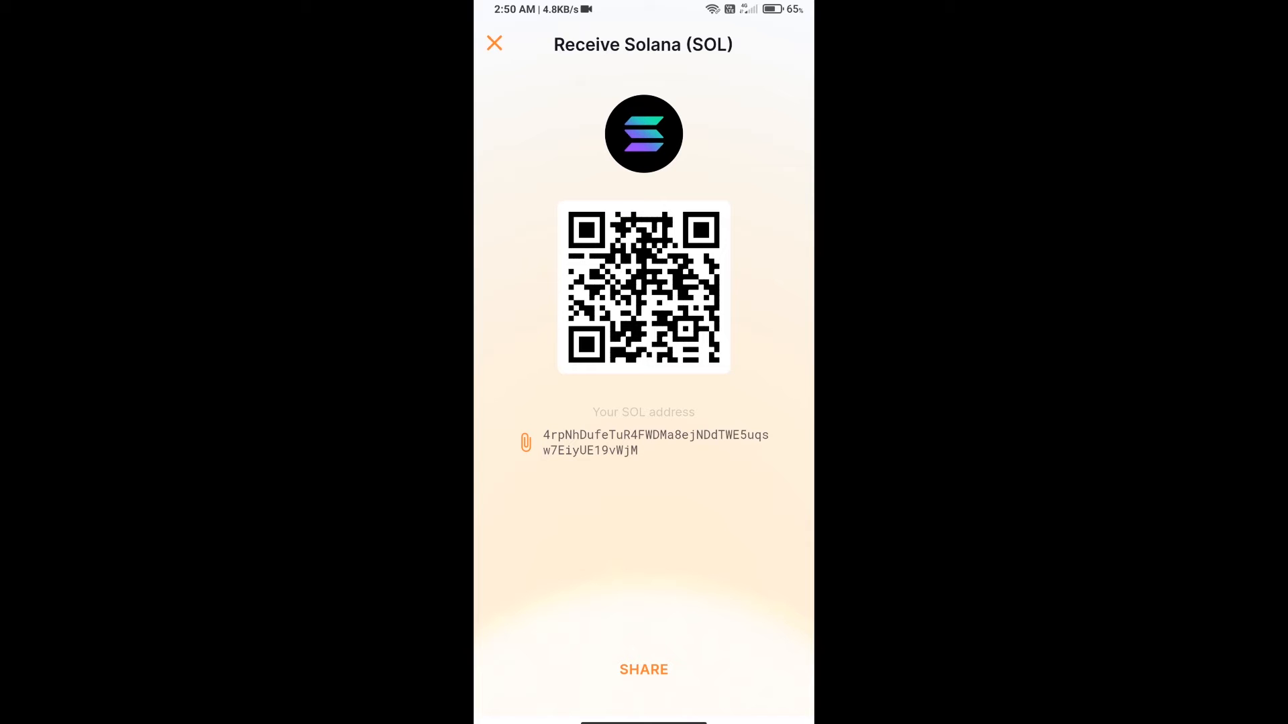
pyautogui.click(493, 44)
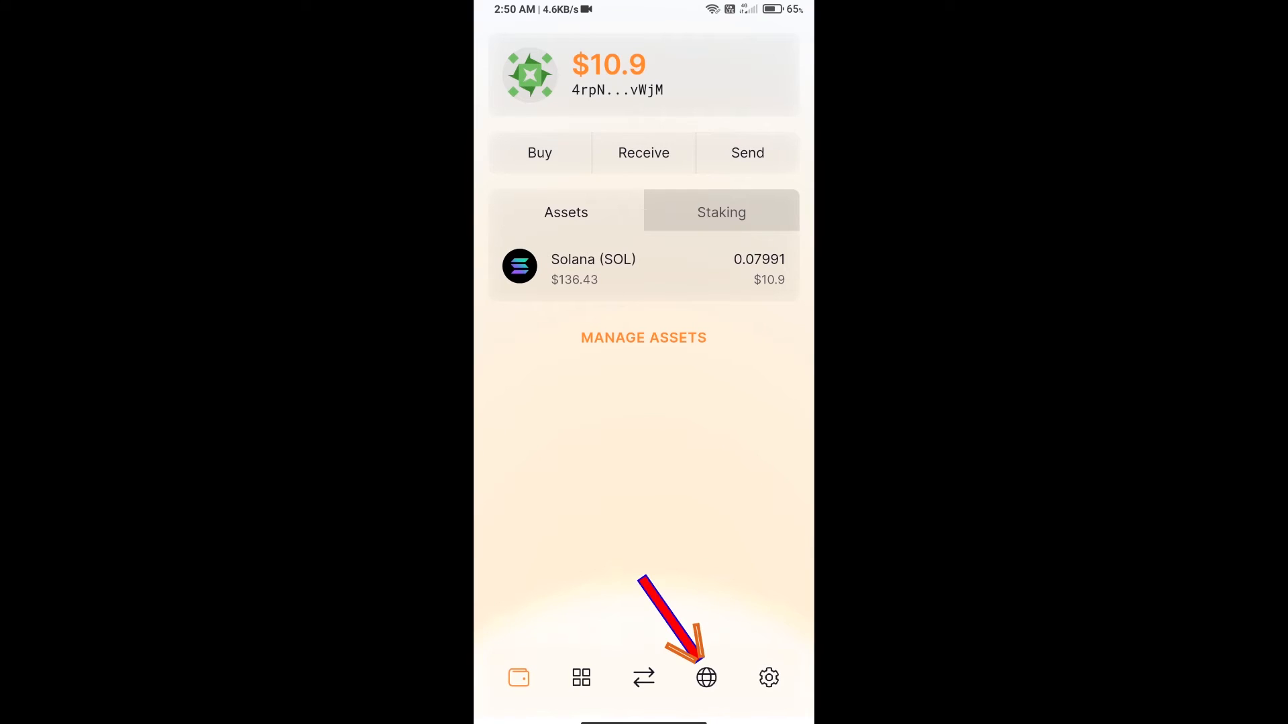
# Browse to raydium.io in Solflare's built-in browser and enter the exchange's SOL-to-RAY swap page.
pyautogui.click(705, 677)
pyautogui.write('raydium.')
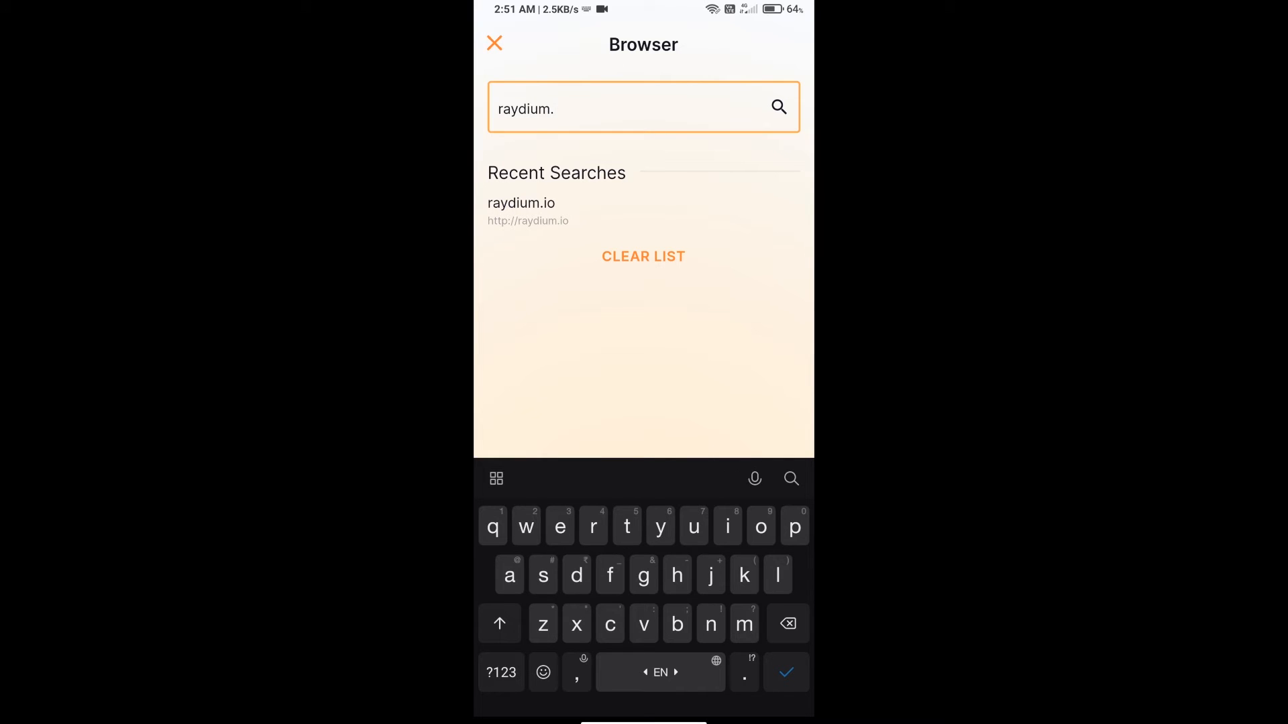
pyautogui.write('io')
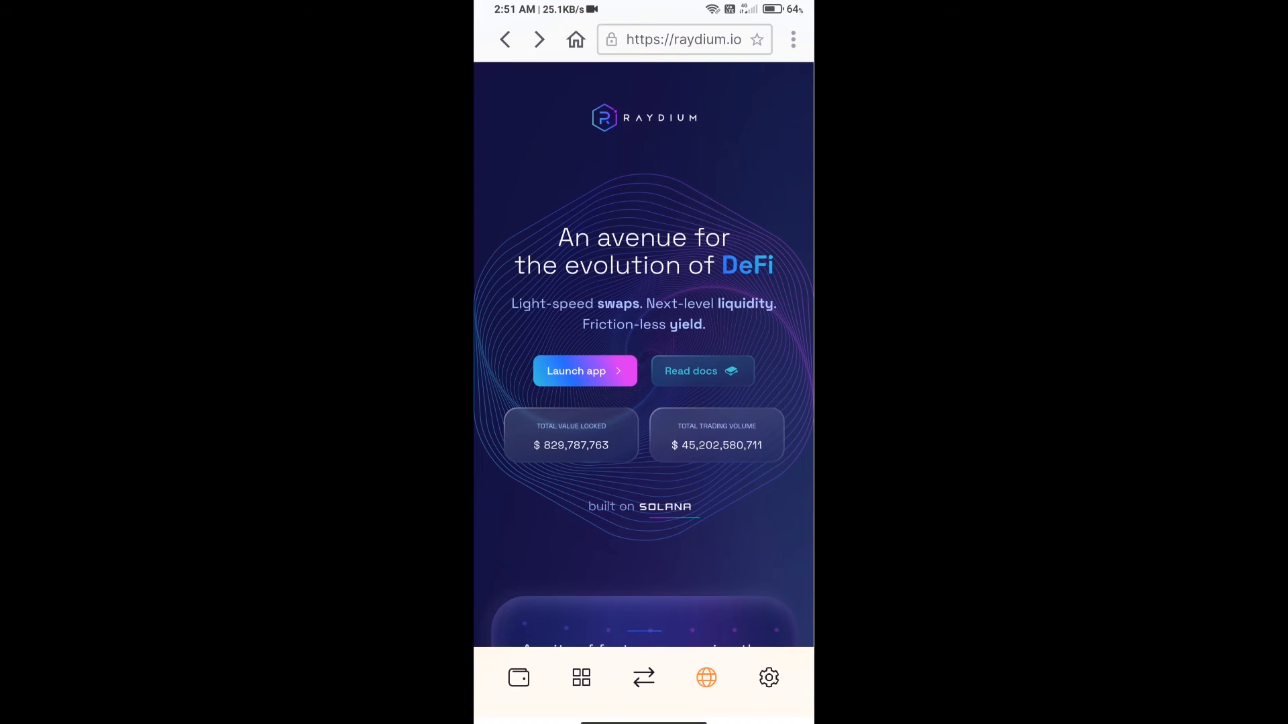
pyautogui.scroll(-3)
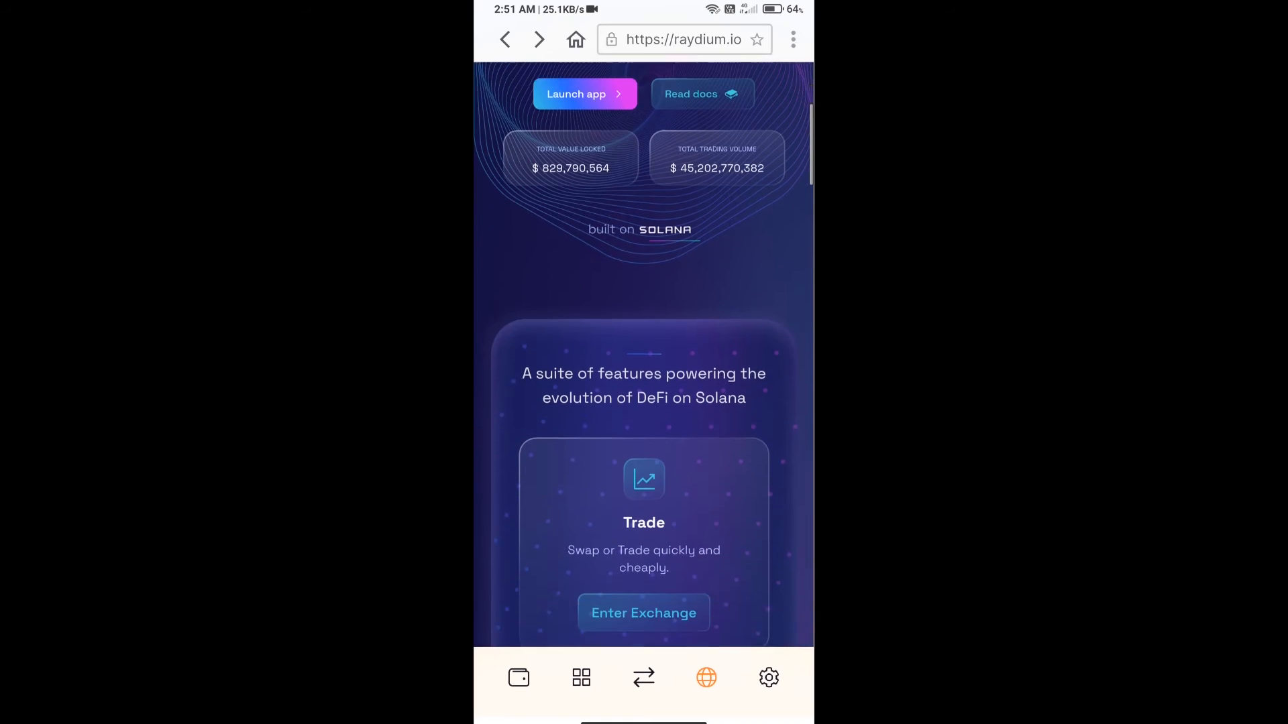
pyautogui.scroll(-3)
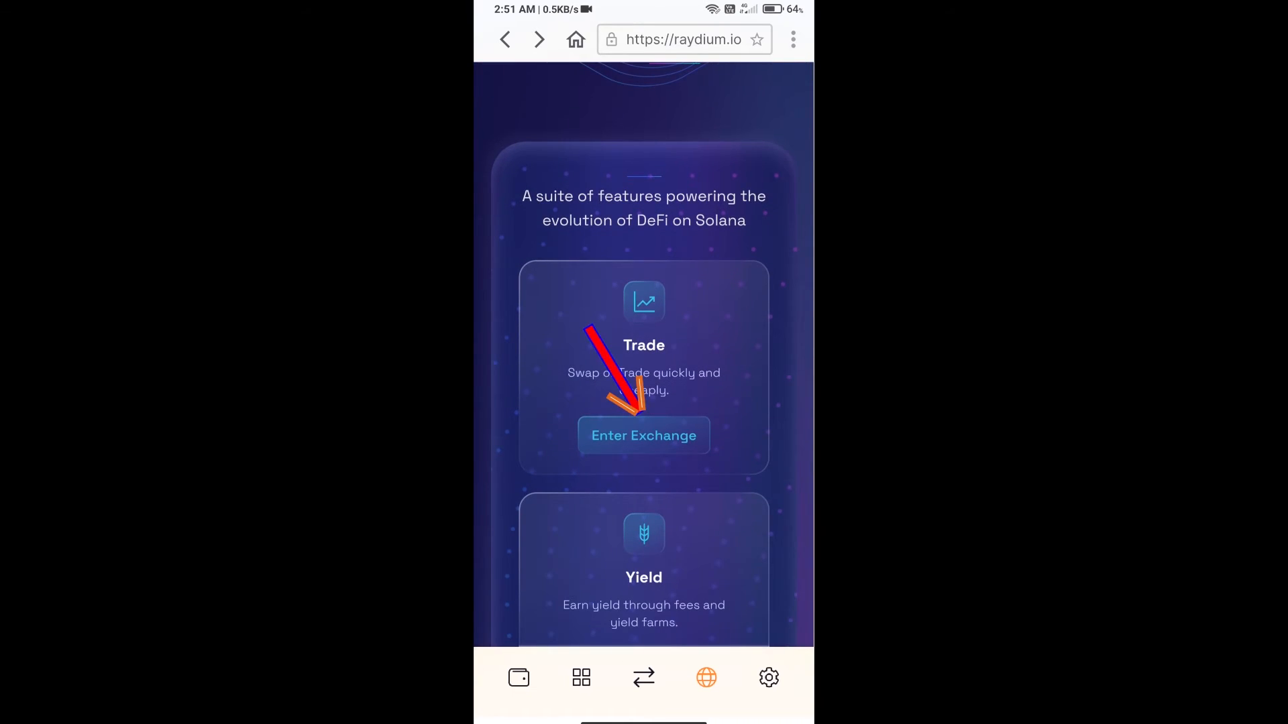
pyautogui.click(643, 436)
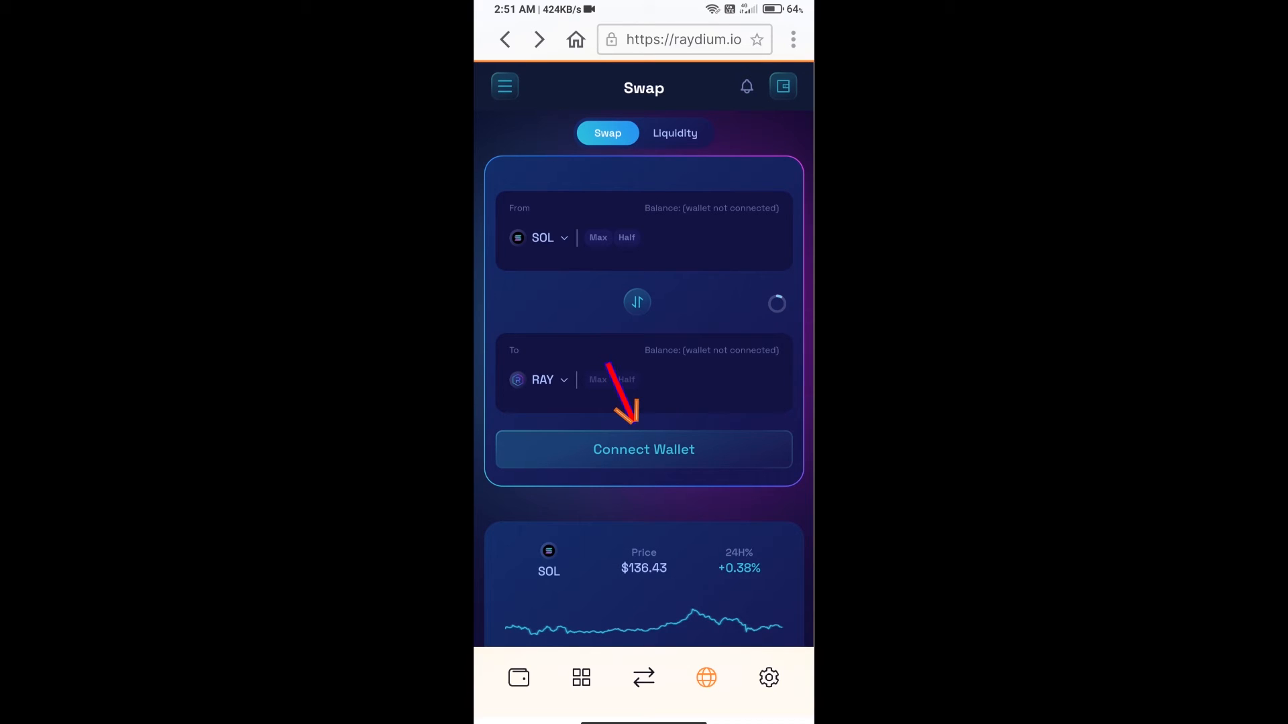
# Connect Raydium to Solflare Wallet 1 through the mobile wallet option, showing 0.07991 SOL.
pyautogui.click(643, 449)
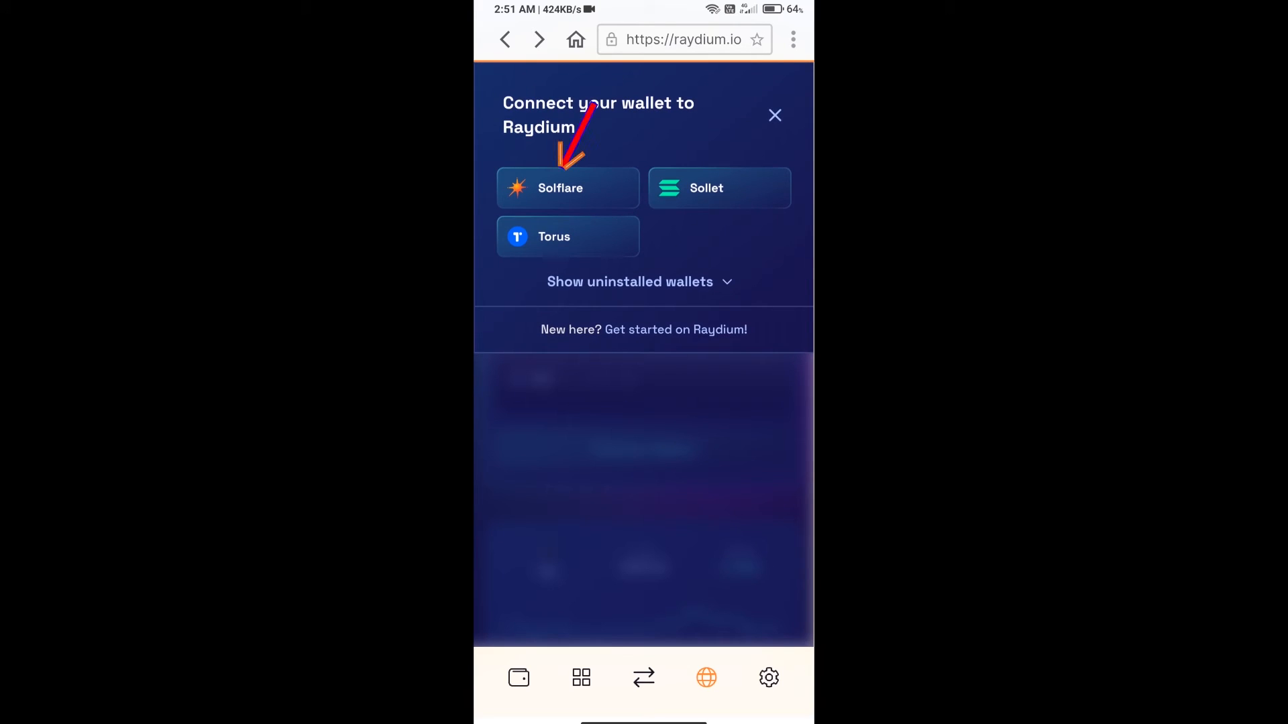
pyautogui.click(566, 188)
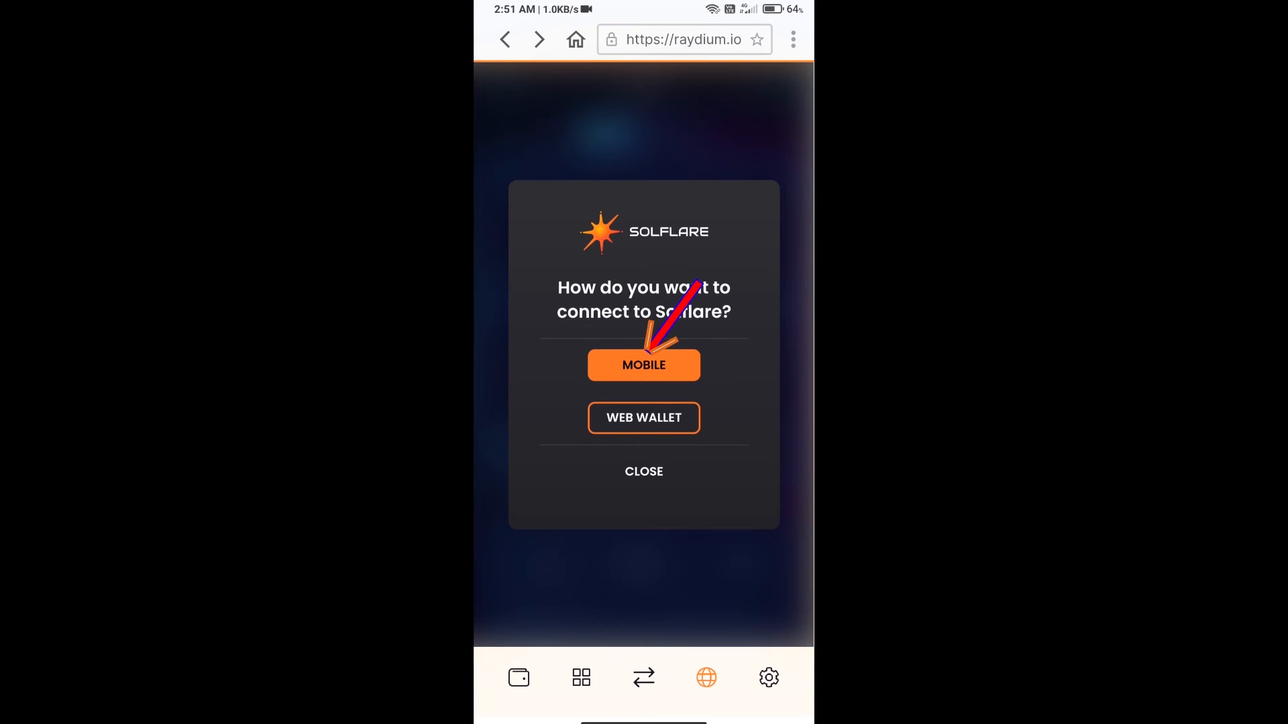
pyautogui.click(643, 365)
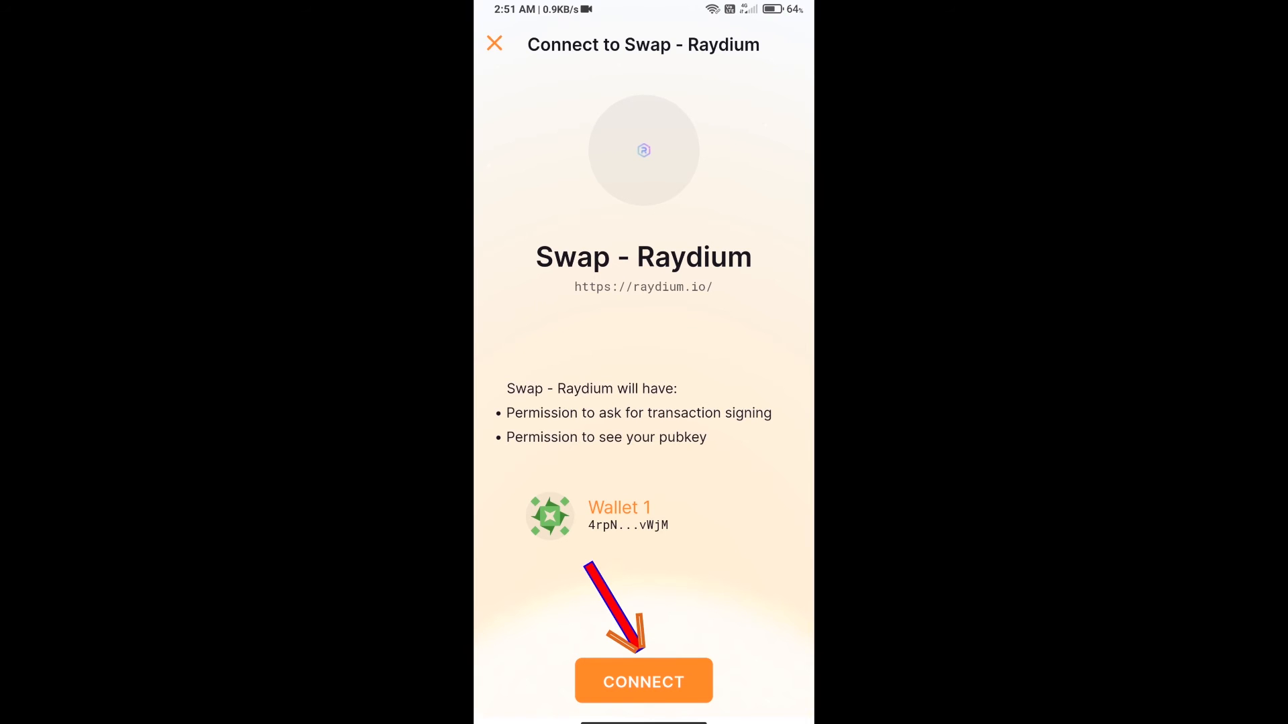
pyautogui.click(643, 680)
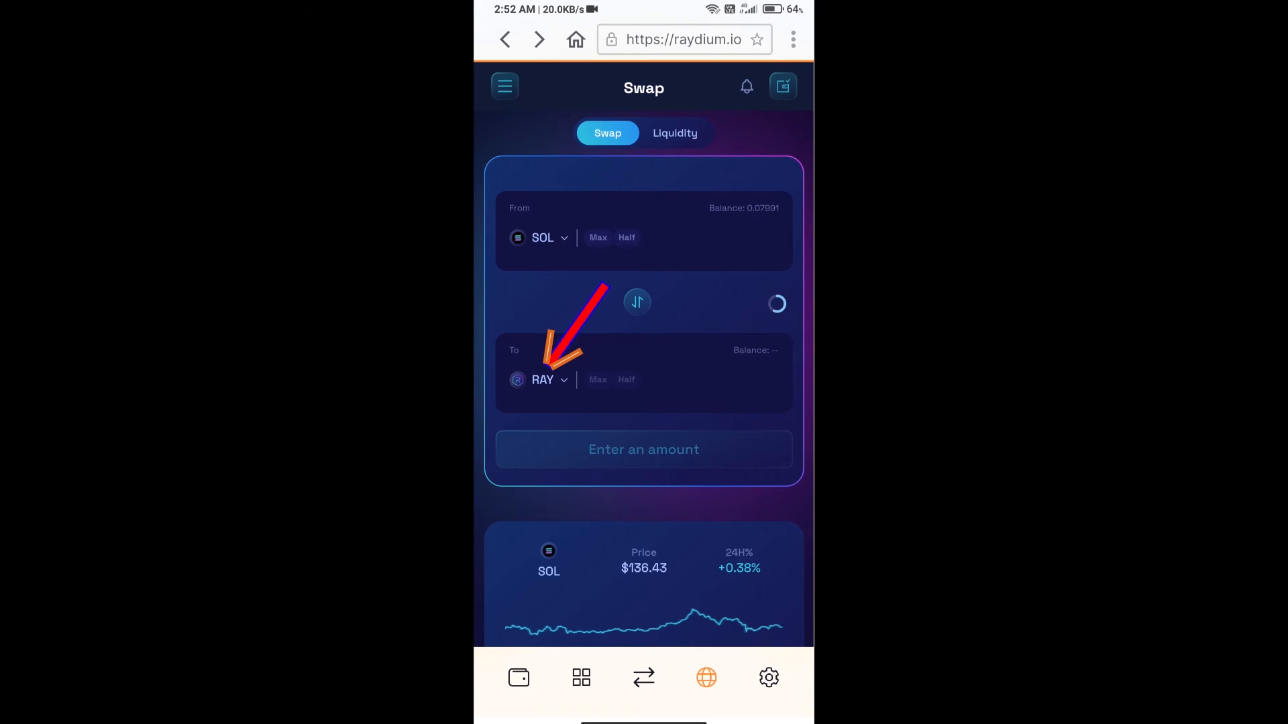
# Paste RaceFi's CoinMarketCap Solana contract address into Raydium's To-token search and pick RACEFI.
pyautogui.click(542, 380)
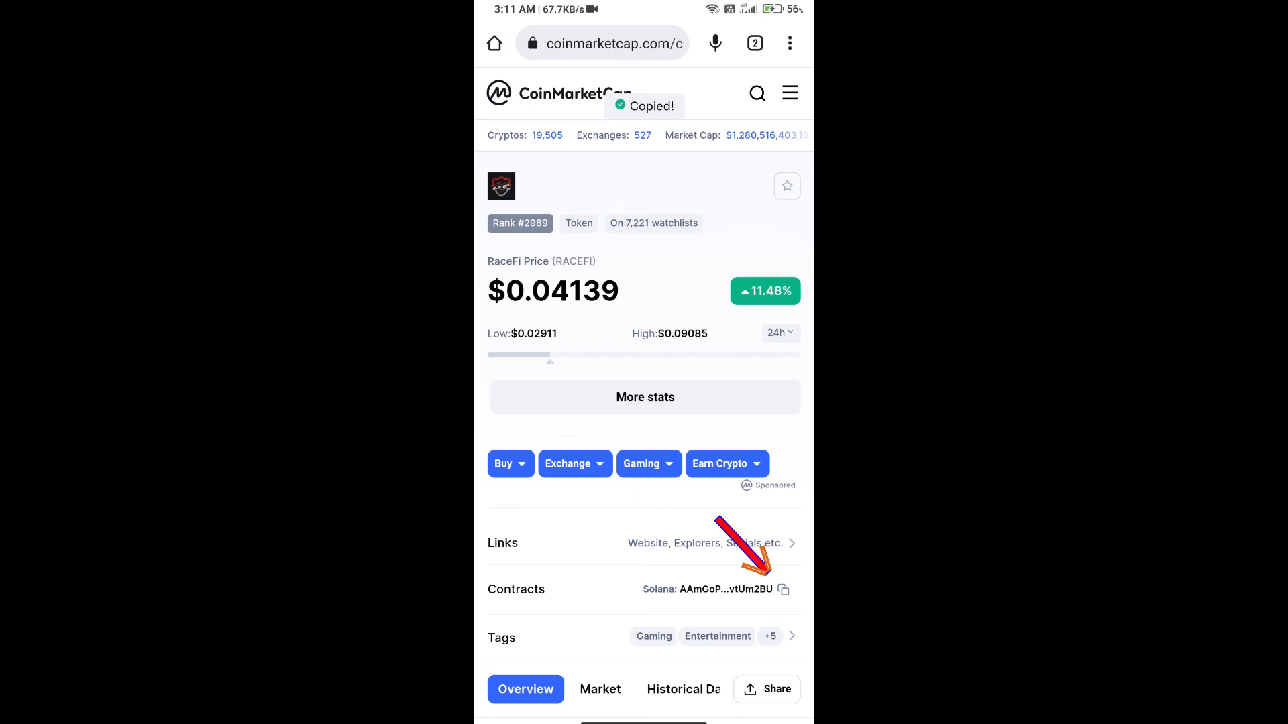
pyautogui.click(782, 589)
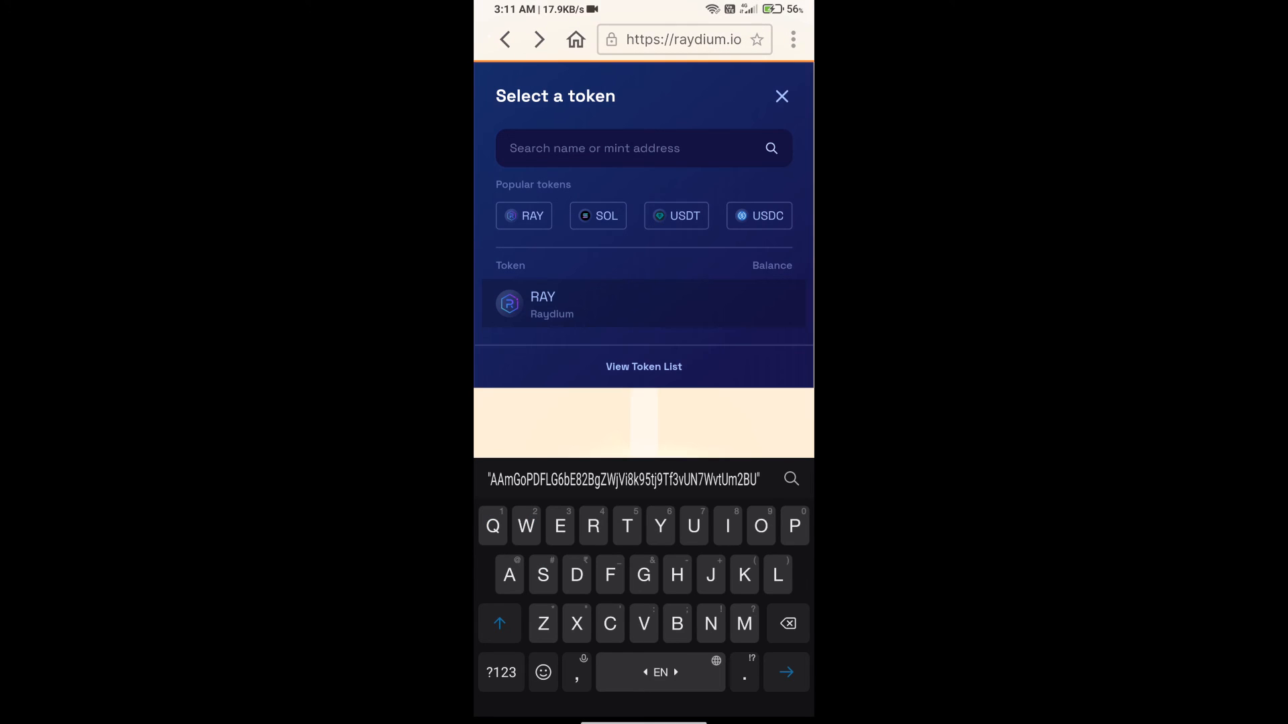
pyautogui.click(643, 147)
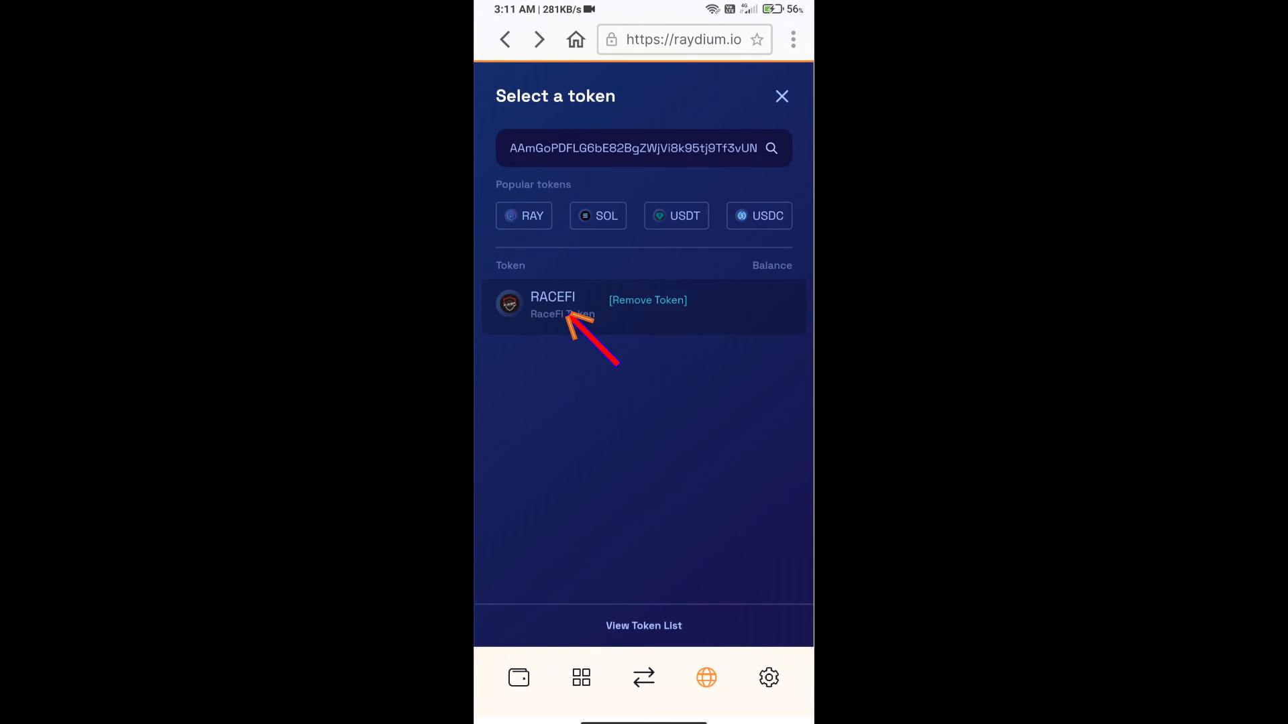
pyautogui.click(552, 304)
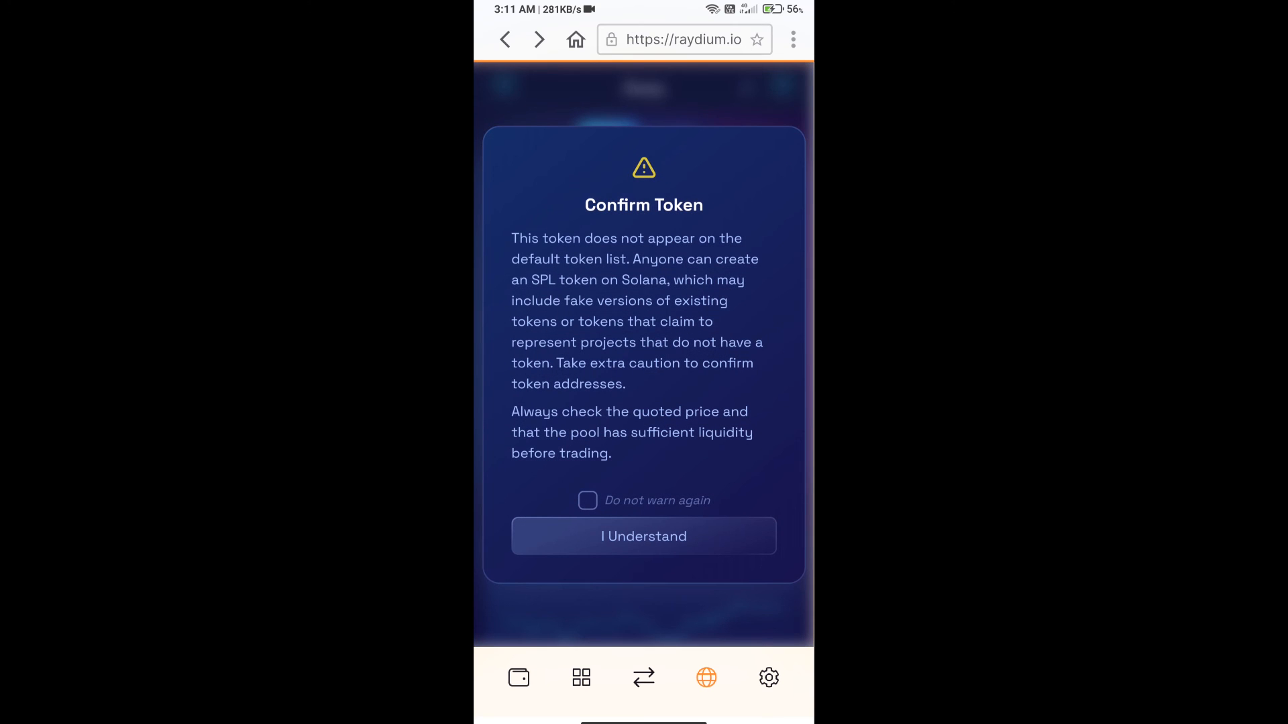
# Accept the unlisted-token warning and submit the 0.00005 SOL to RACEFI swap.
pyautogui.click(643, 535)
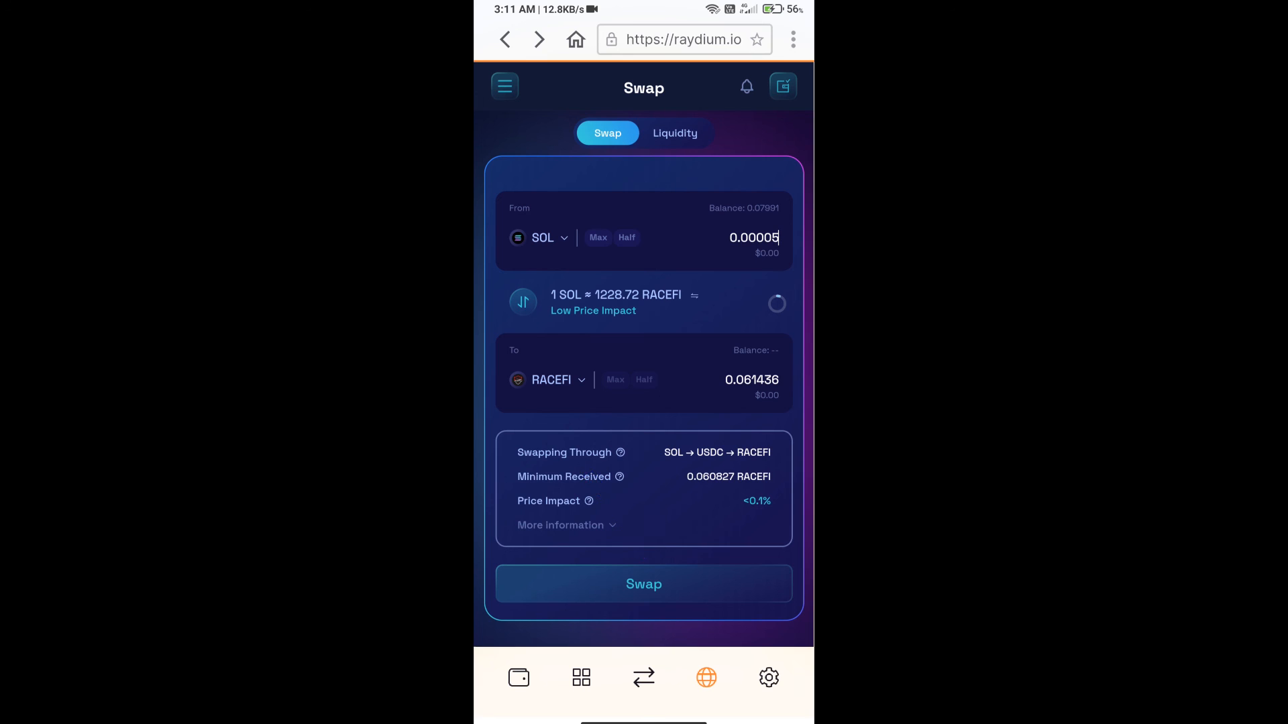
pyautogui.click(644, 584)
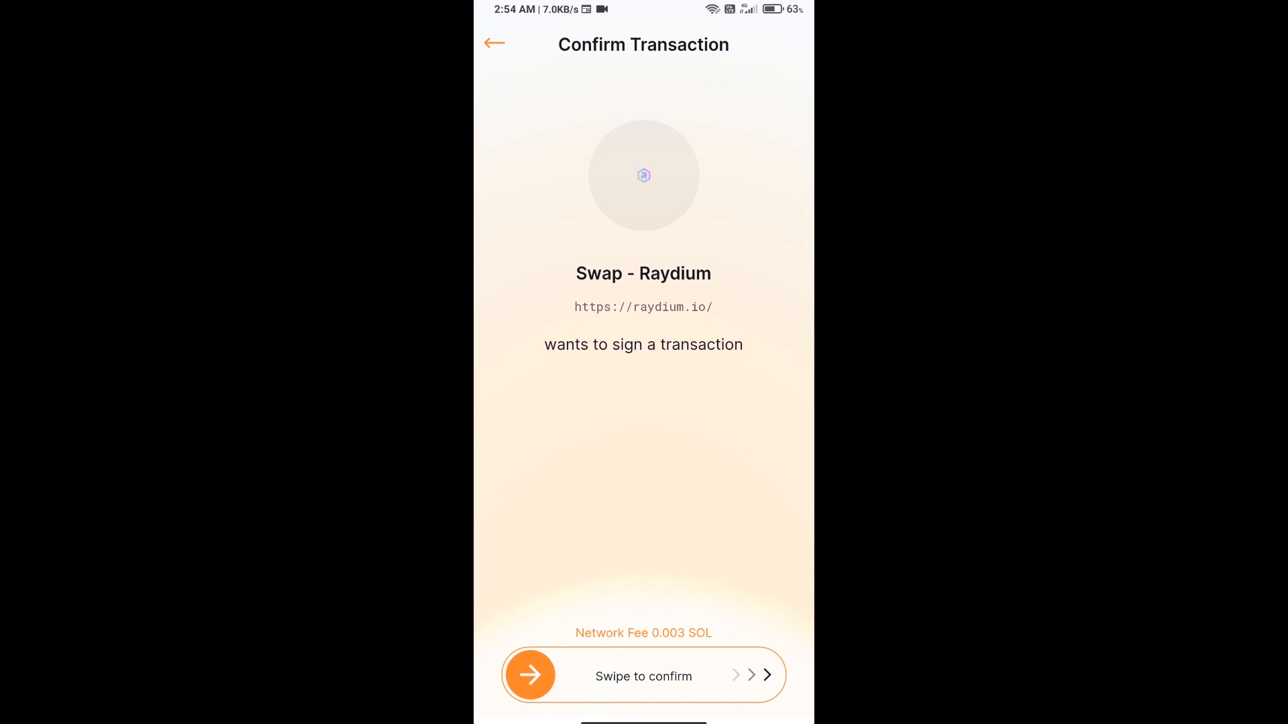